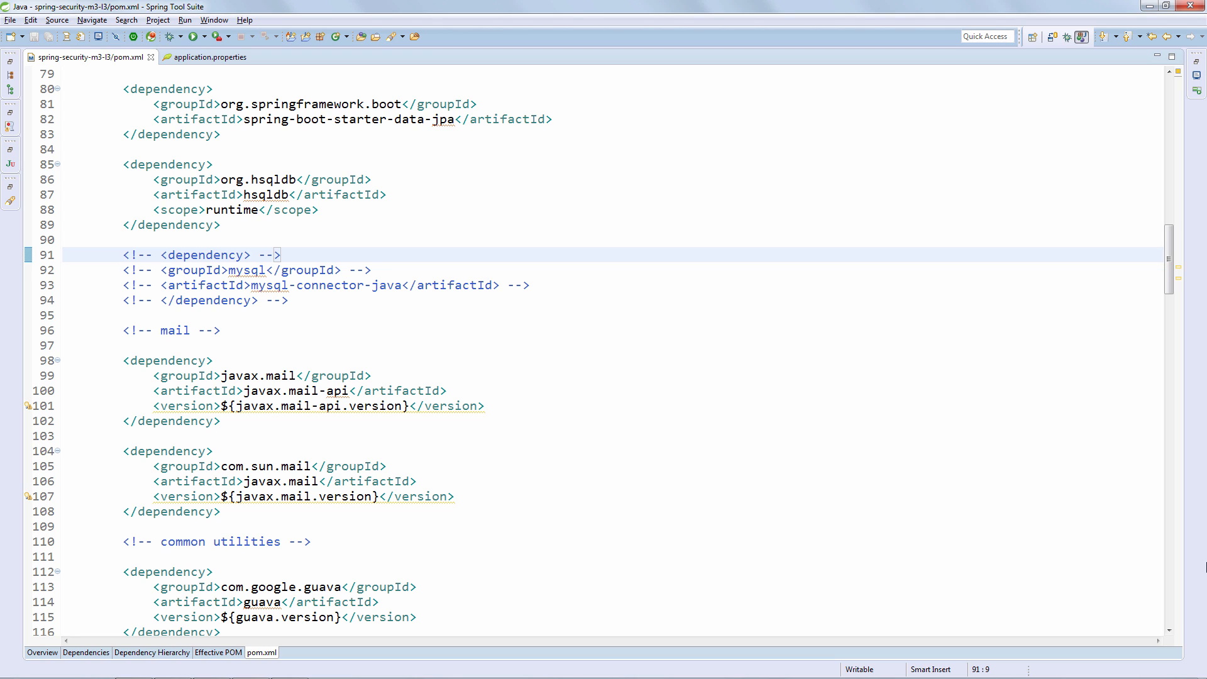
Uncomment the mysql-connector-java dependency block in pom.xml and save the file.
click(124, 255)
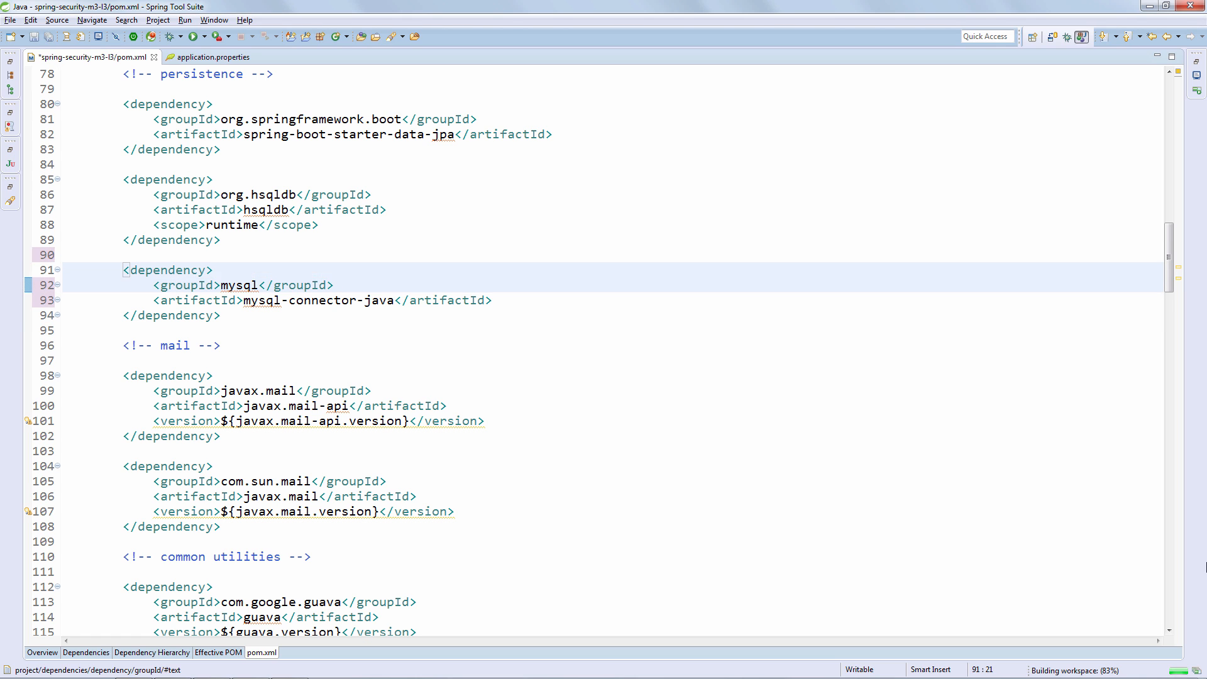
key(ctrl+s)
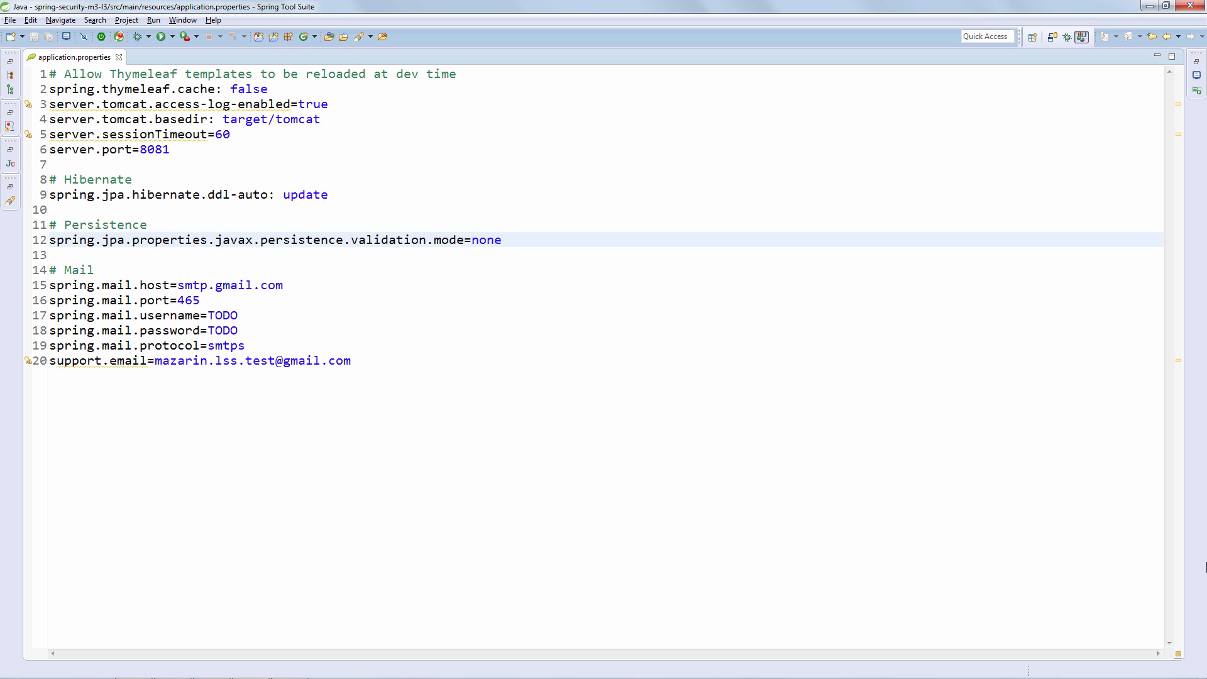
Add the spring.datasource url, username, password and driver lines under Persistence in application.properties.
click(477, 239)
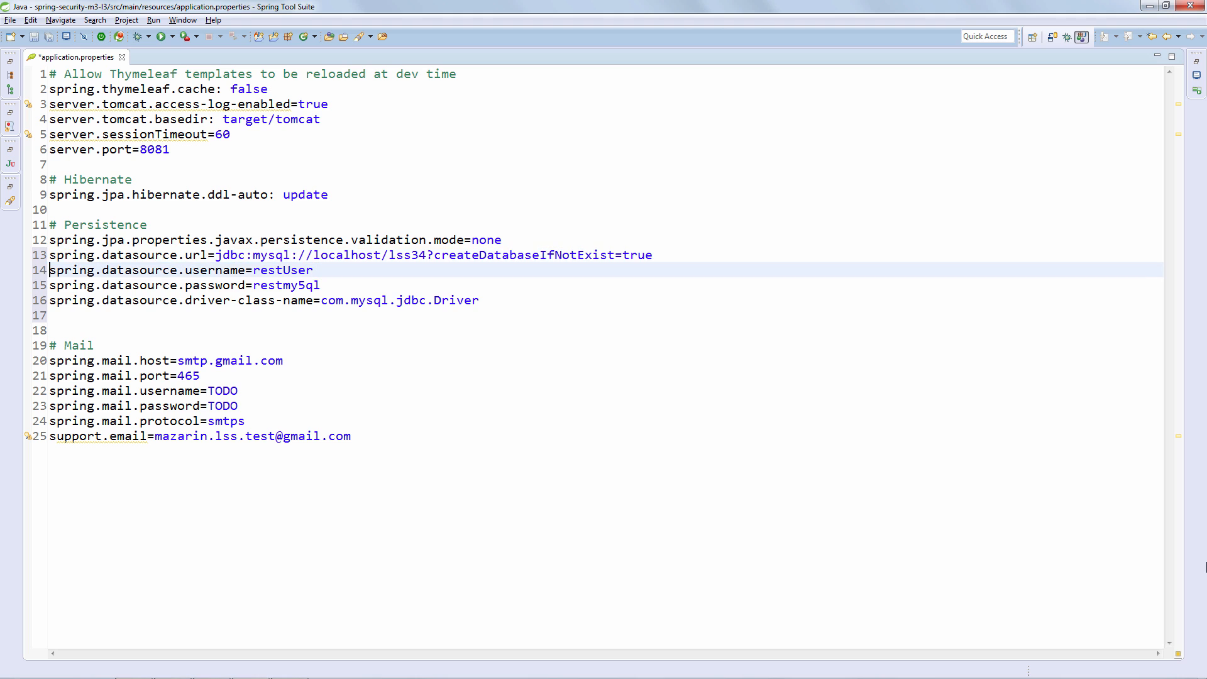
drag(51, 269, 322, 286)
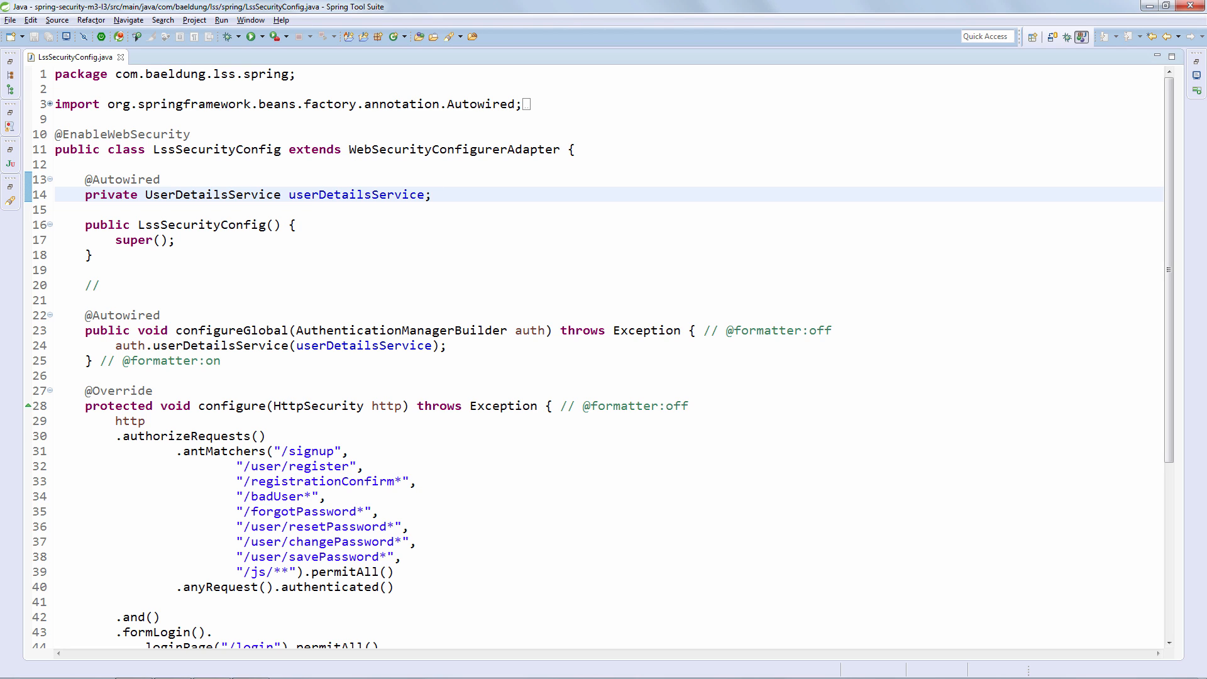
click(433, 193)
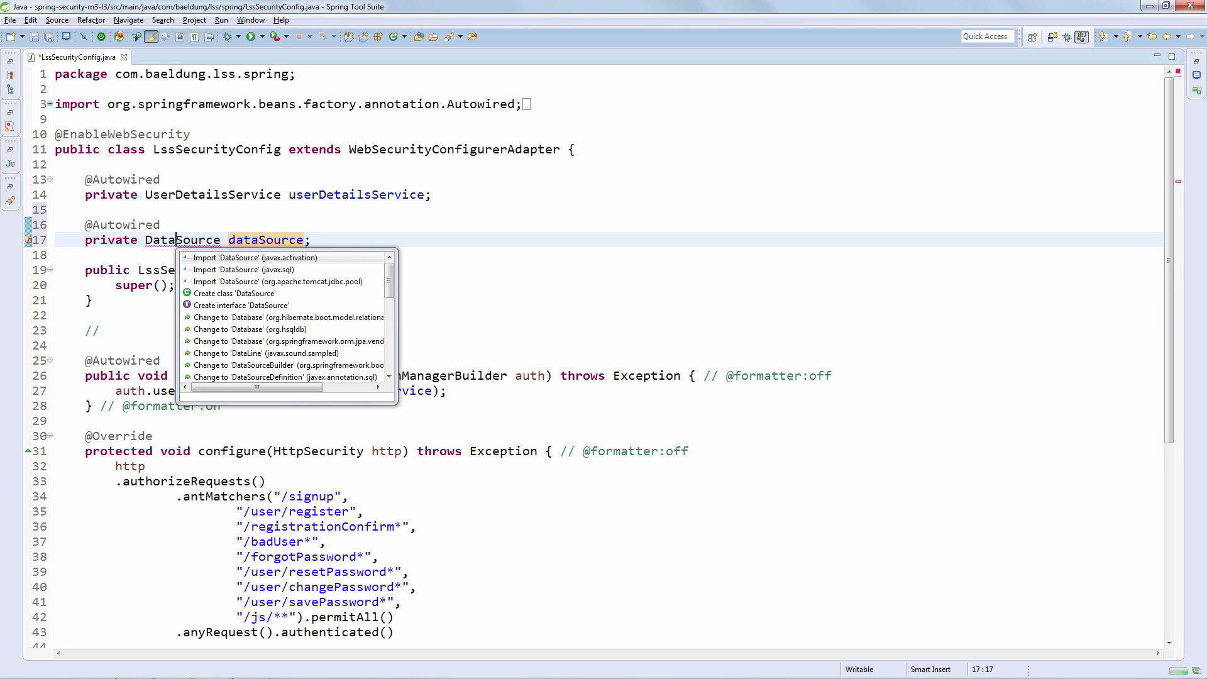
click(241, 270)
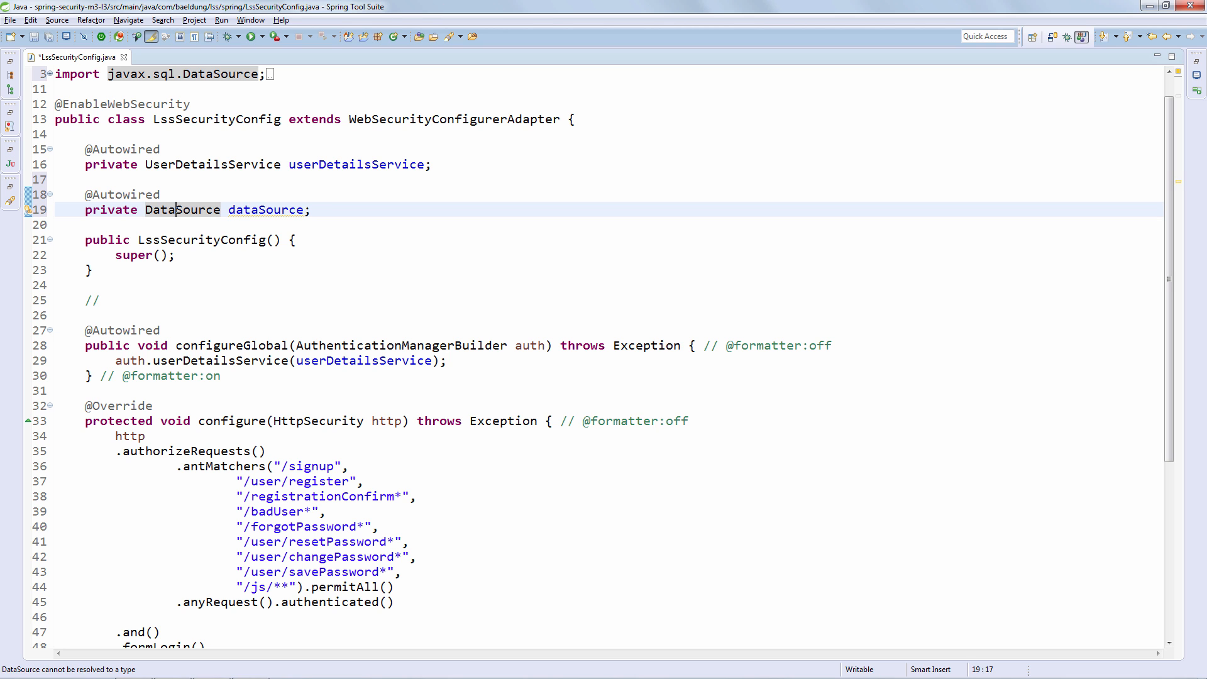
scroll(down, 3)
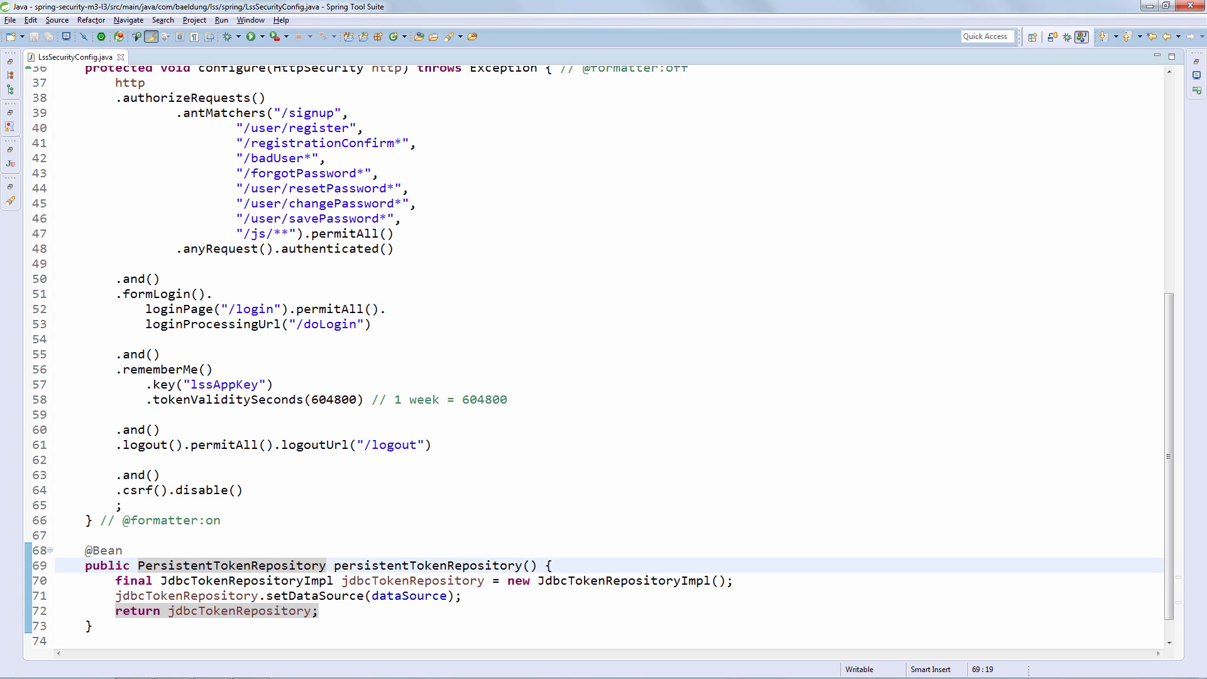
click(188, 564)
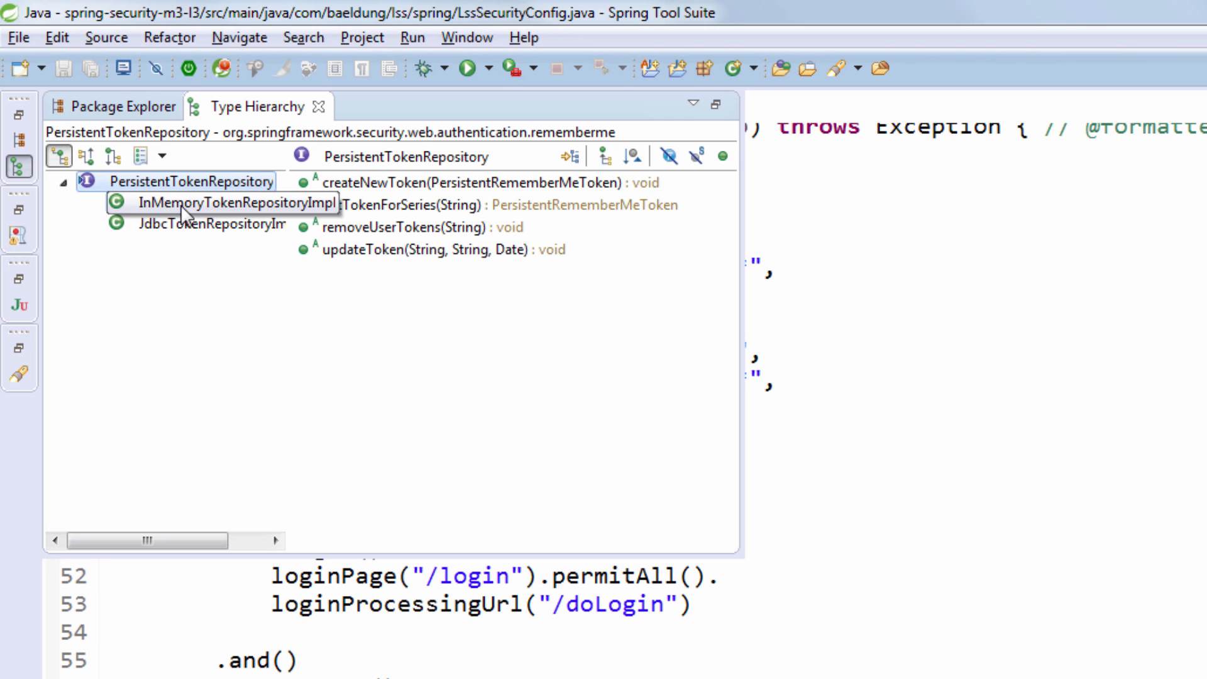
click(224, 202)
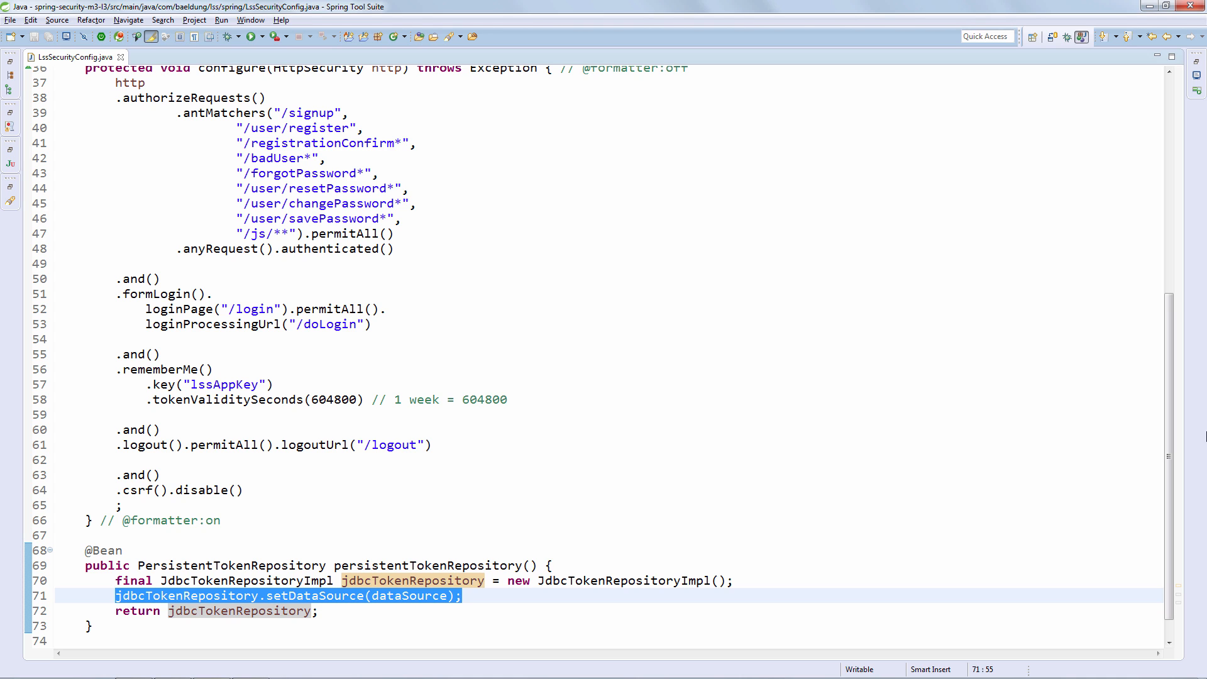
Replace the .key and .tokenValiditySeconds lines with .tokenRepository(persistentTokenRepository()) after .rememberMe().
click(461, 595)
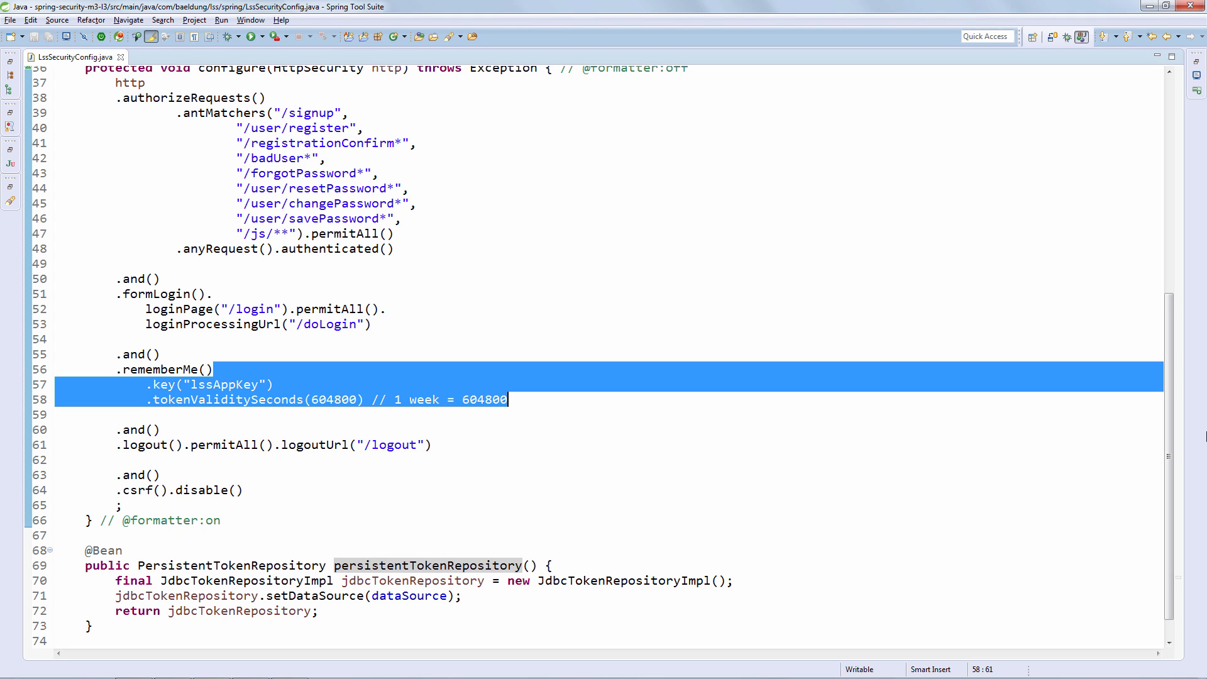
key(Delete)
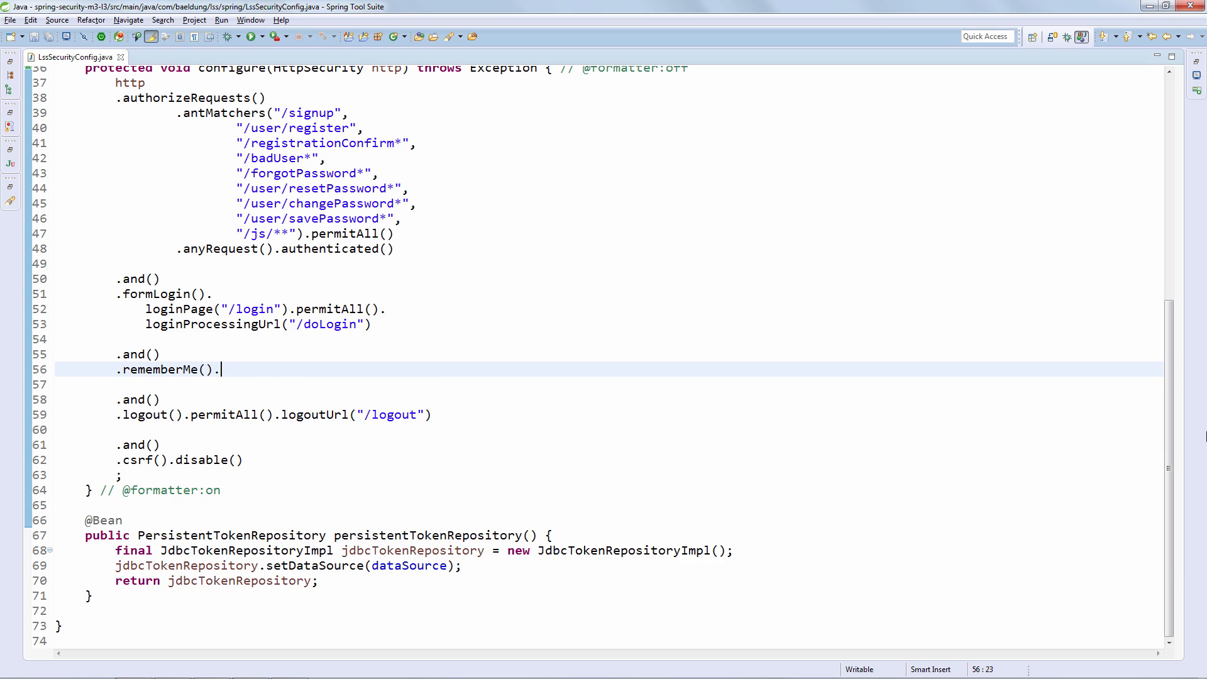
text(tokenRepository(persistentTokenRepository()))
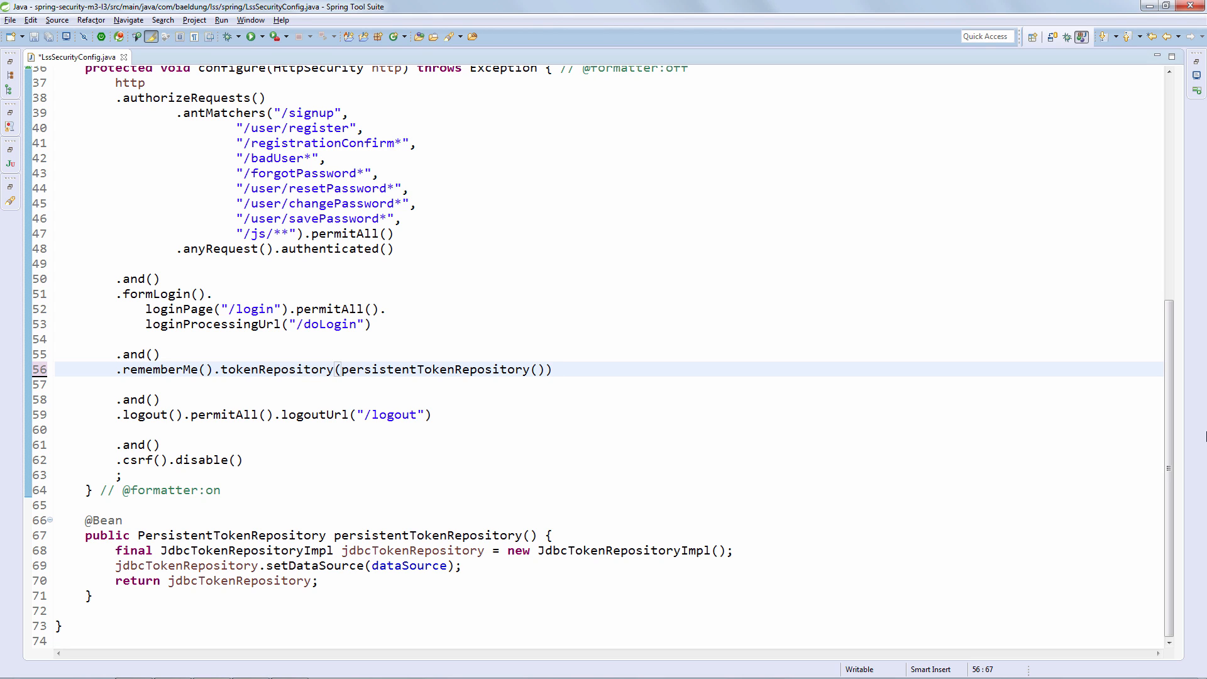
click(551, 368)
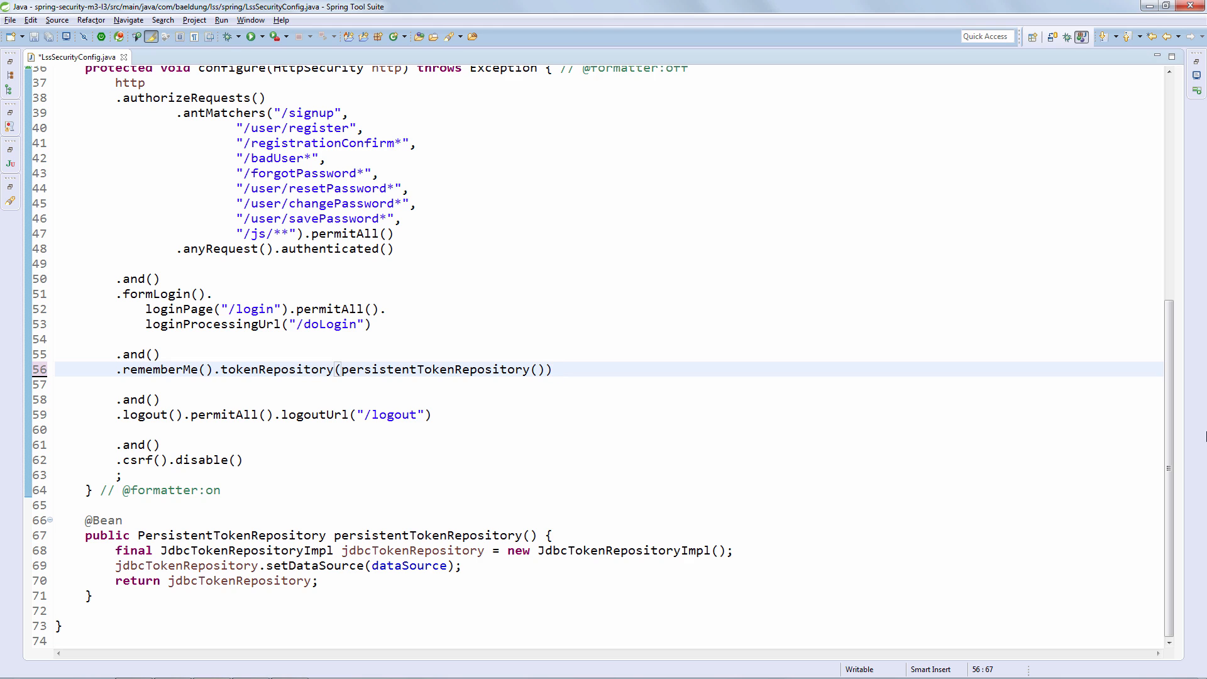
click(552, 370)
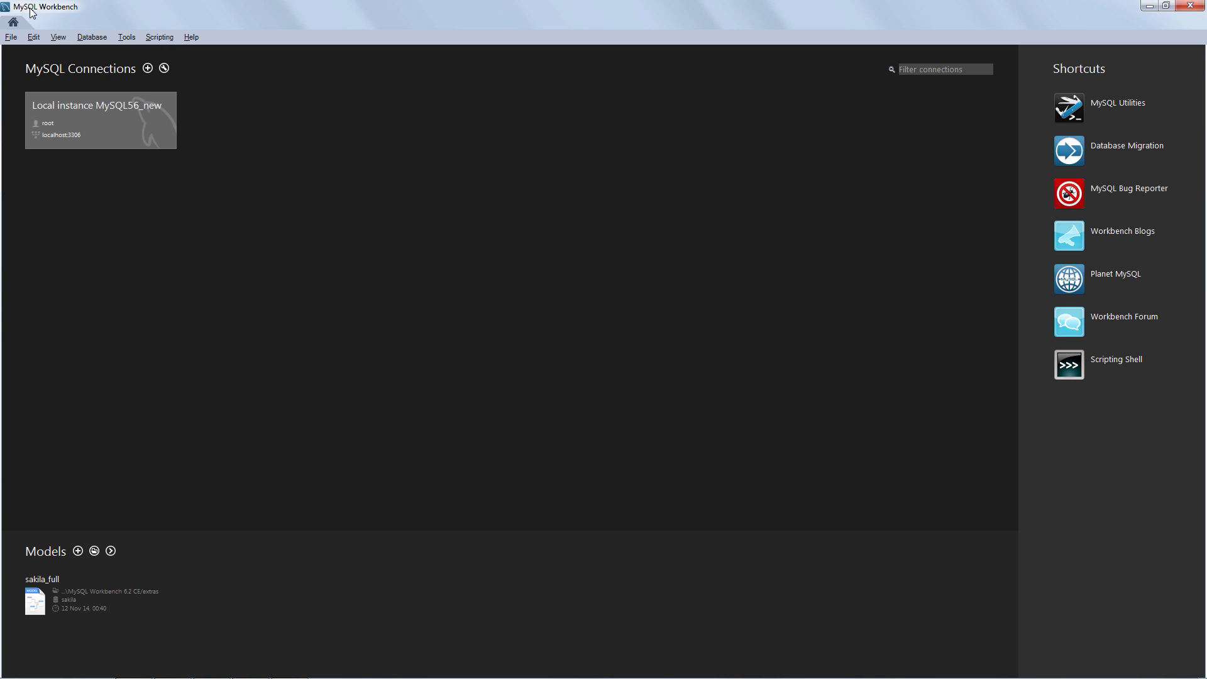
mouse_move(249, 157)
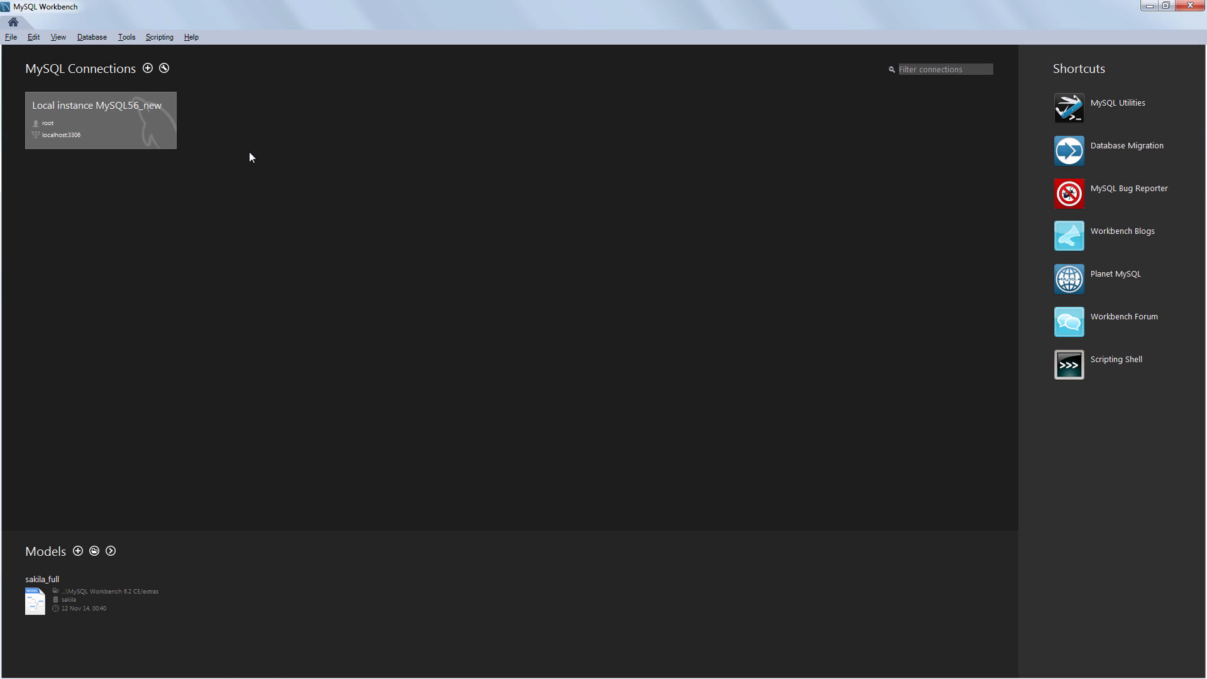
Connect to the Local instance and select rows from lss34's persistent_logins table, finding it empty.
double_click(100, 119)
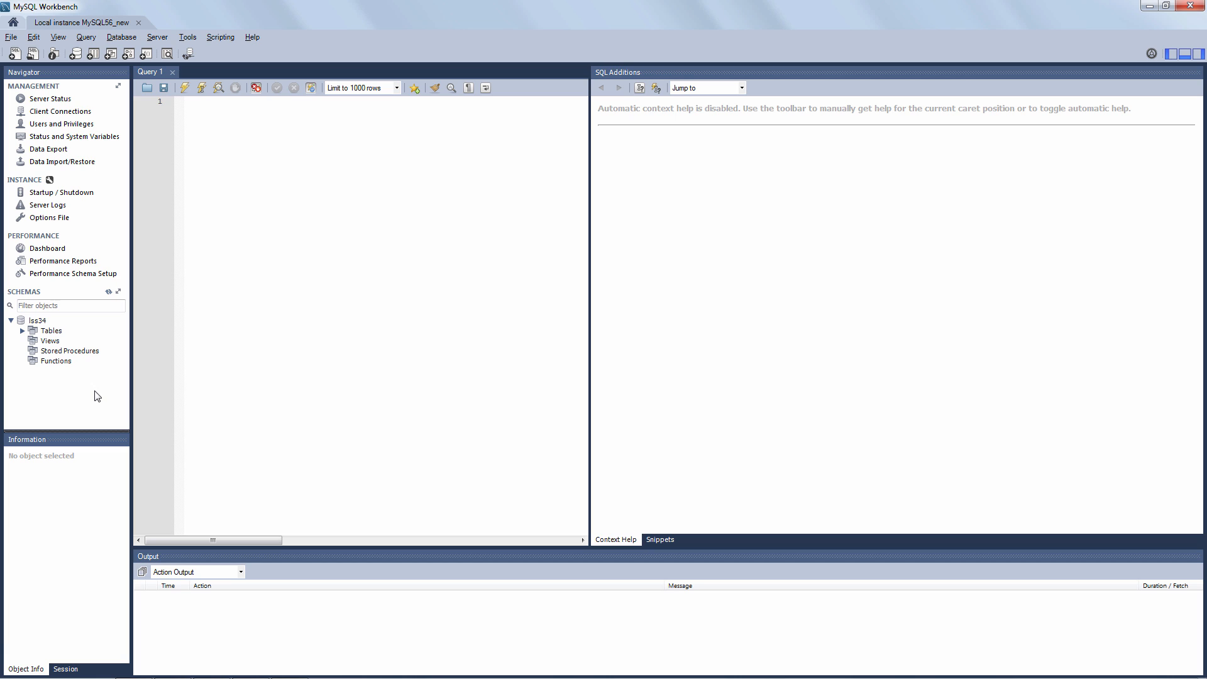
mouse_move(99, 398)
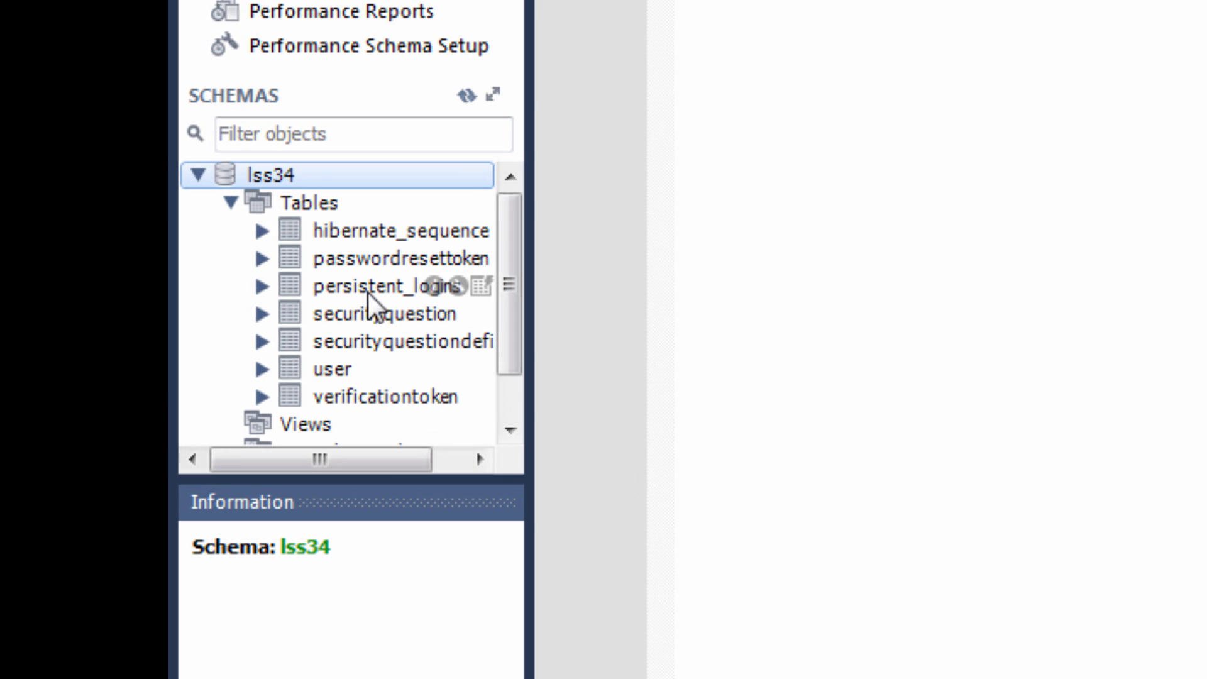
right_click(388, 285)
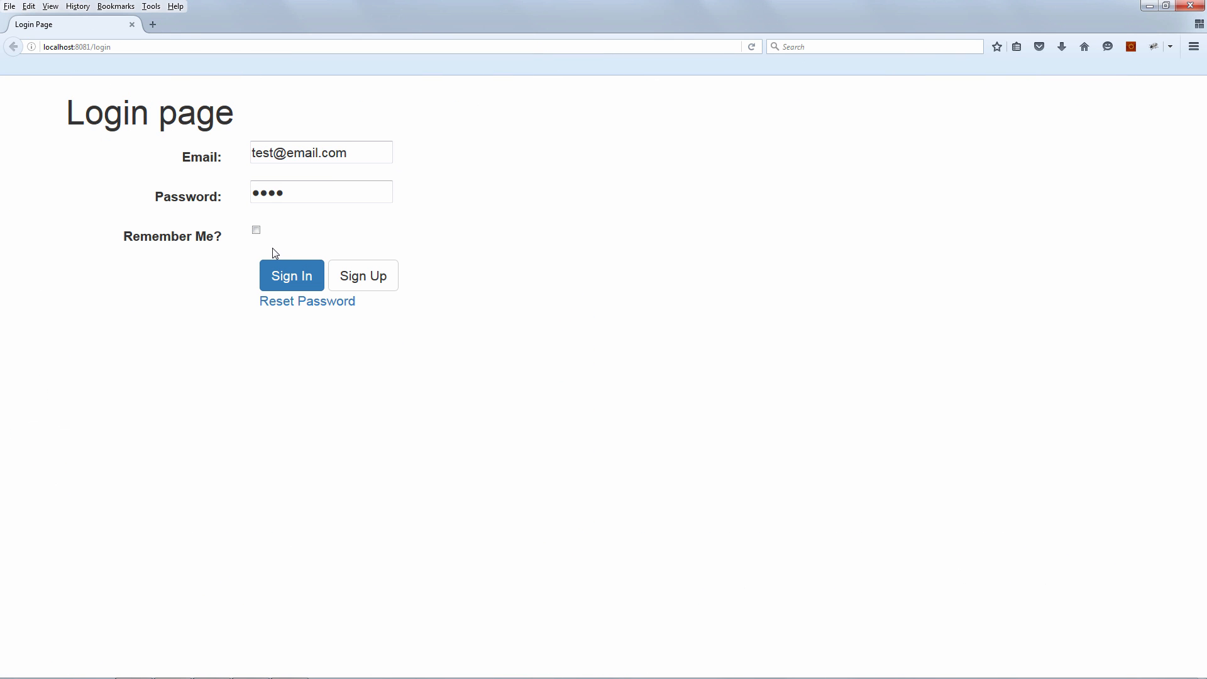
Sign in to the local app with the Remember Me? checkbox ticked.
click(255, 229)
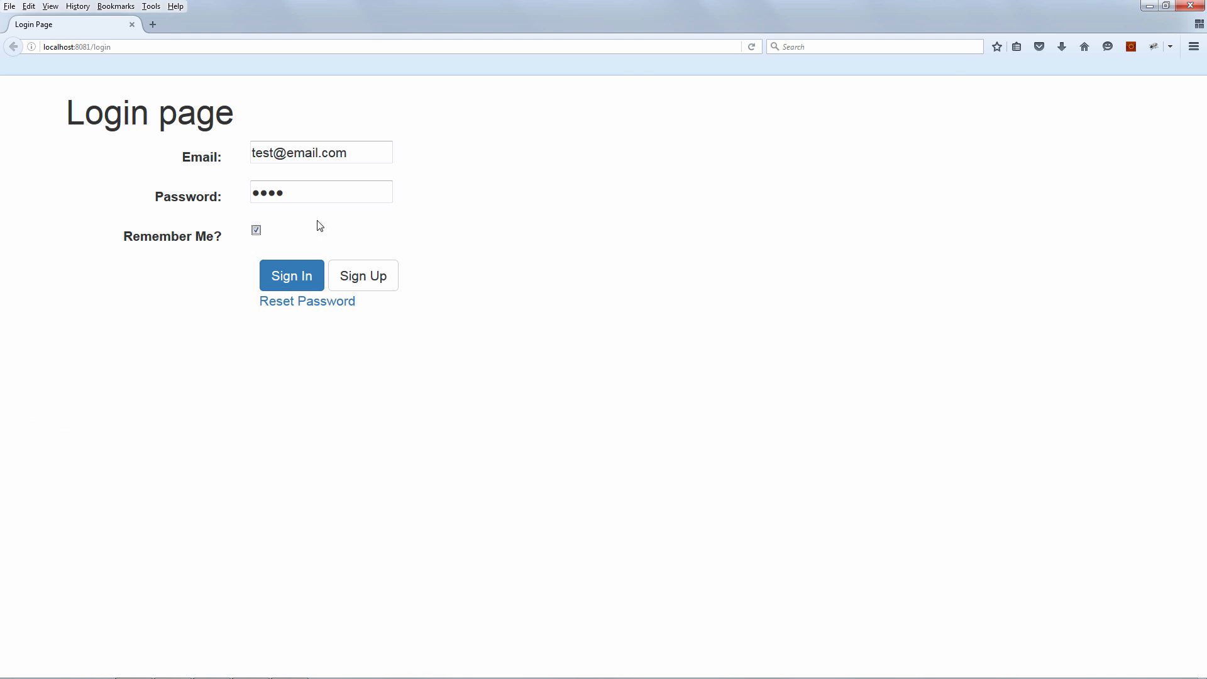
click(290, 276)
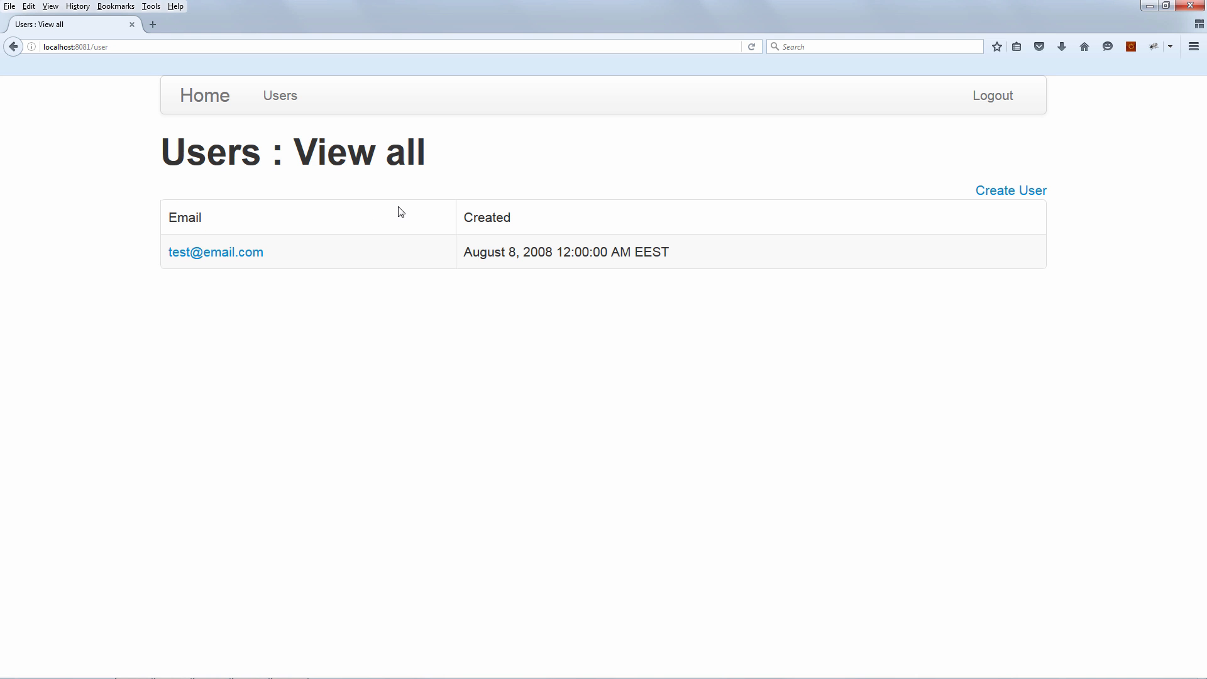
mouse_move(366, 200)
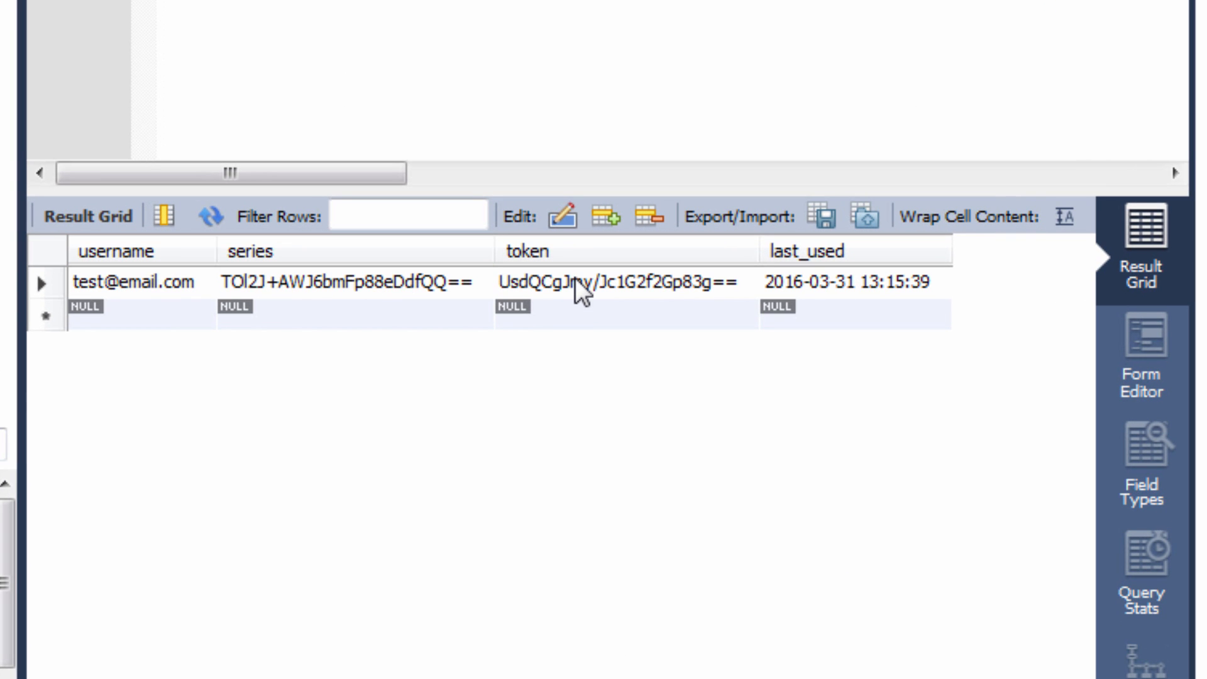
mouse_move(867, 293)
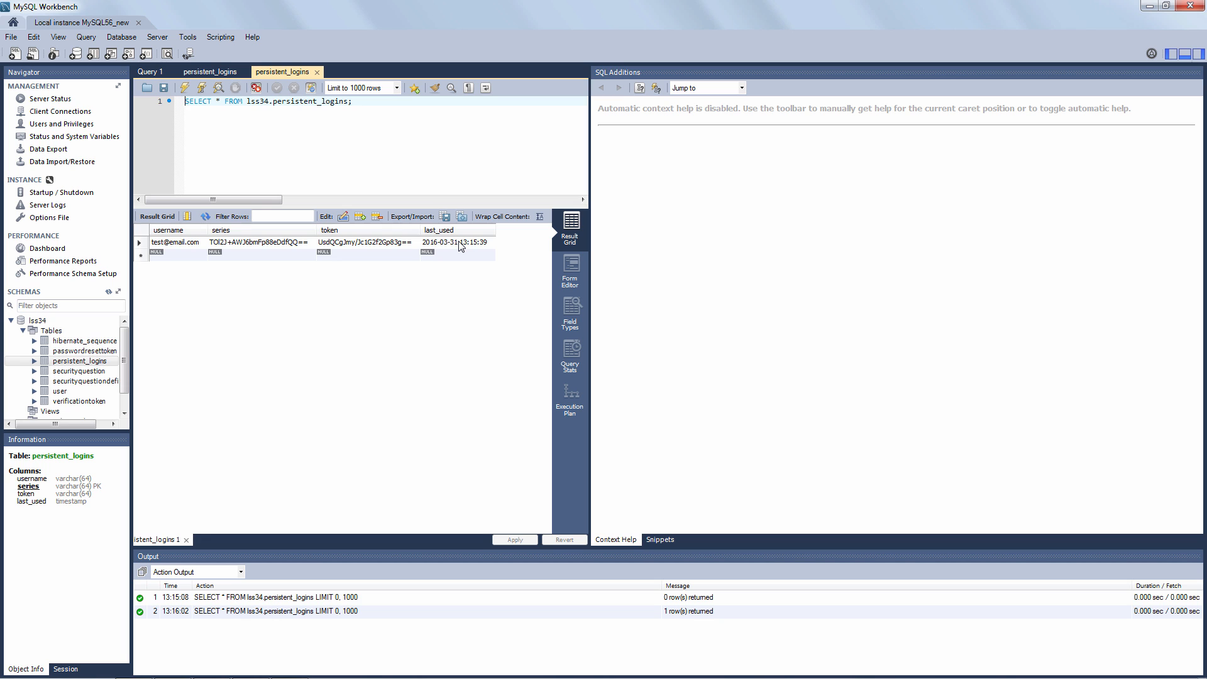
mouse_move(489, 278)
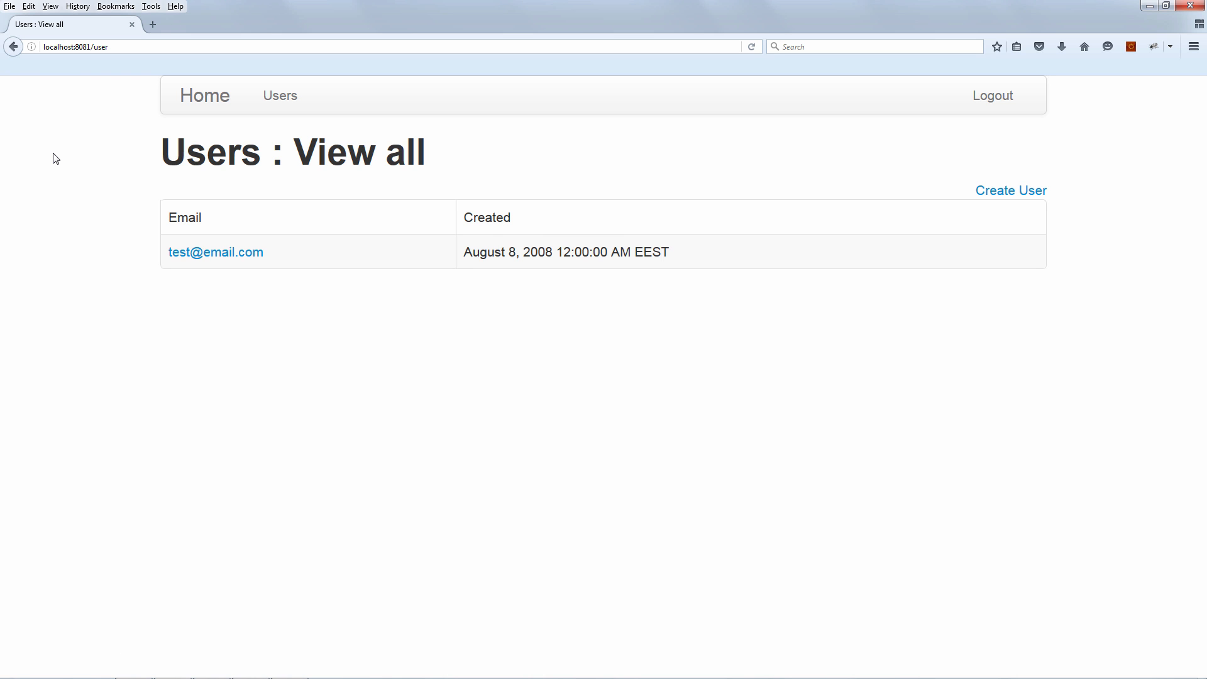
View the localhost cookies via Page Info, confirm the remember-me cookie beside JSESSIONID, and close the list.
click(30, 47)
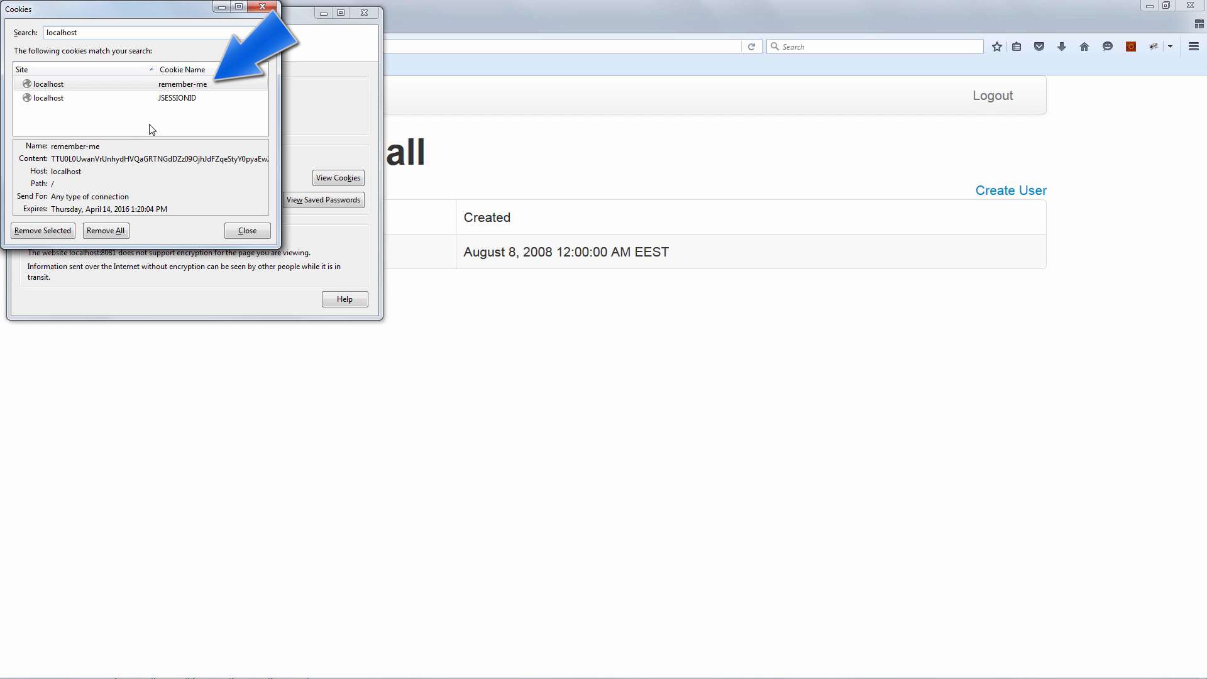
drag(54, 159, 199, 158)
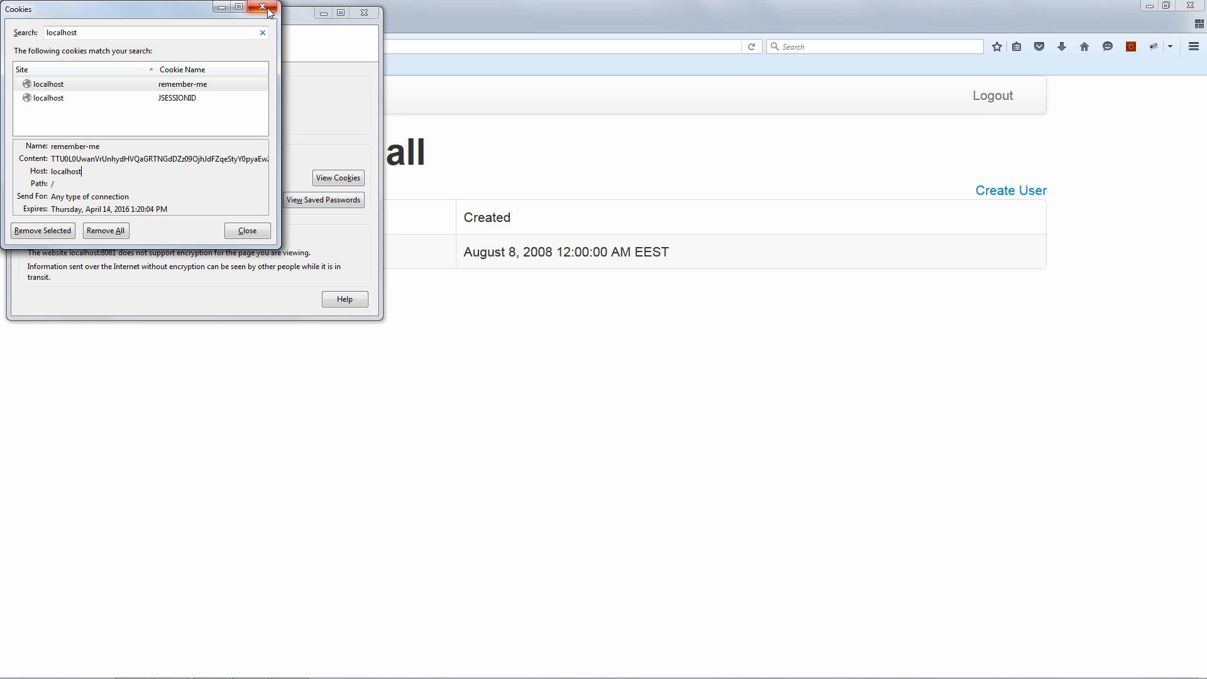
click(263, 7)
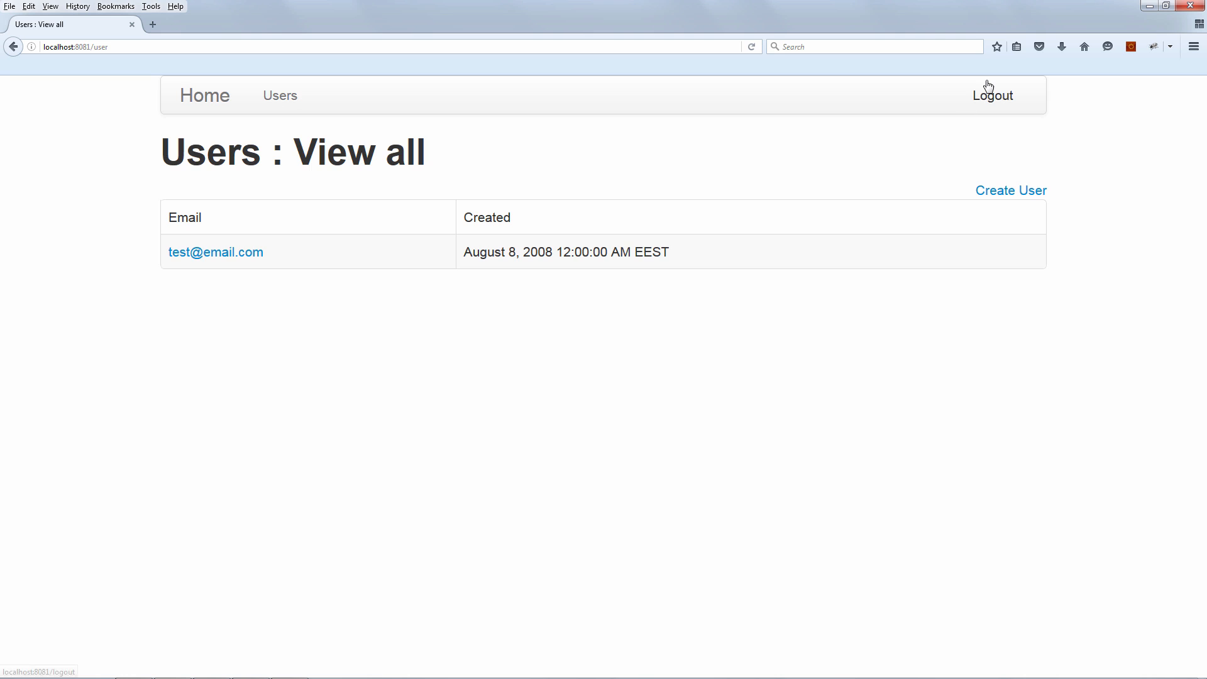
Log out of the web application so persistent_logins returns no rows again.
click(992, 94)
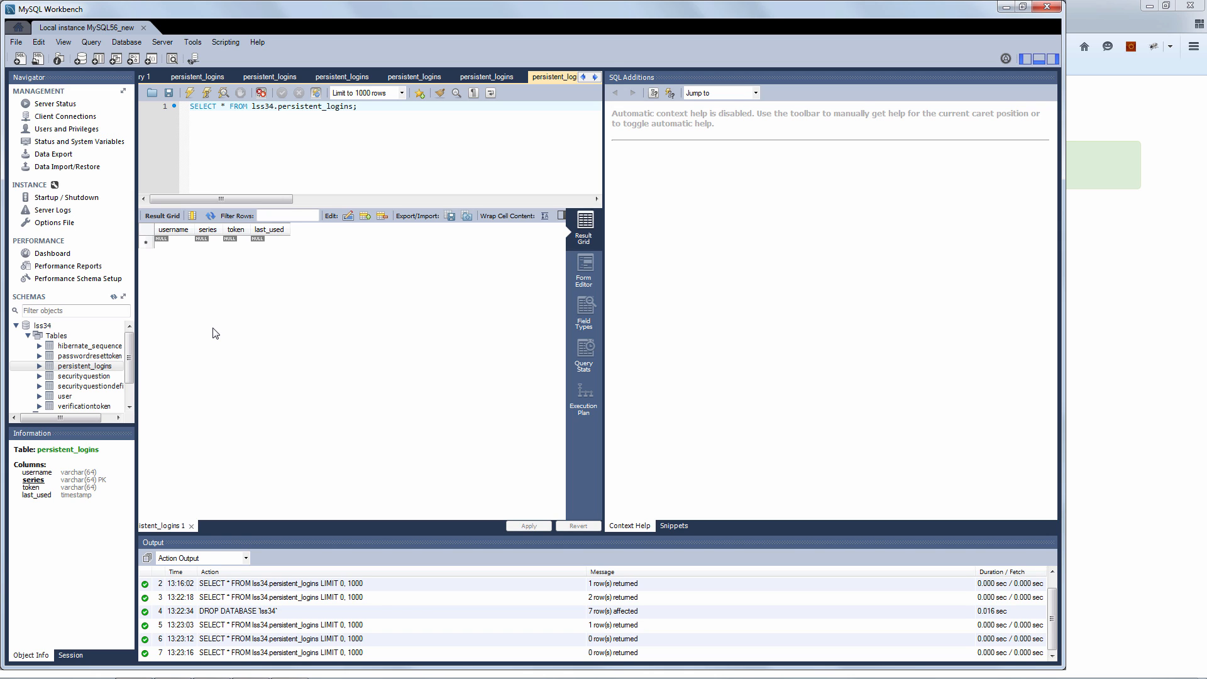
mouse_move(221, 337)
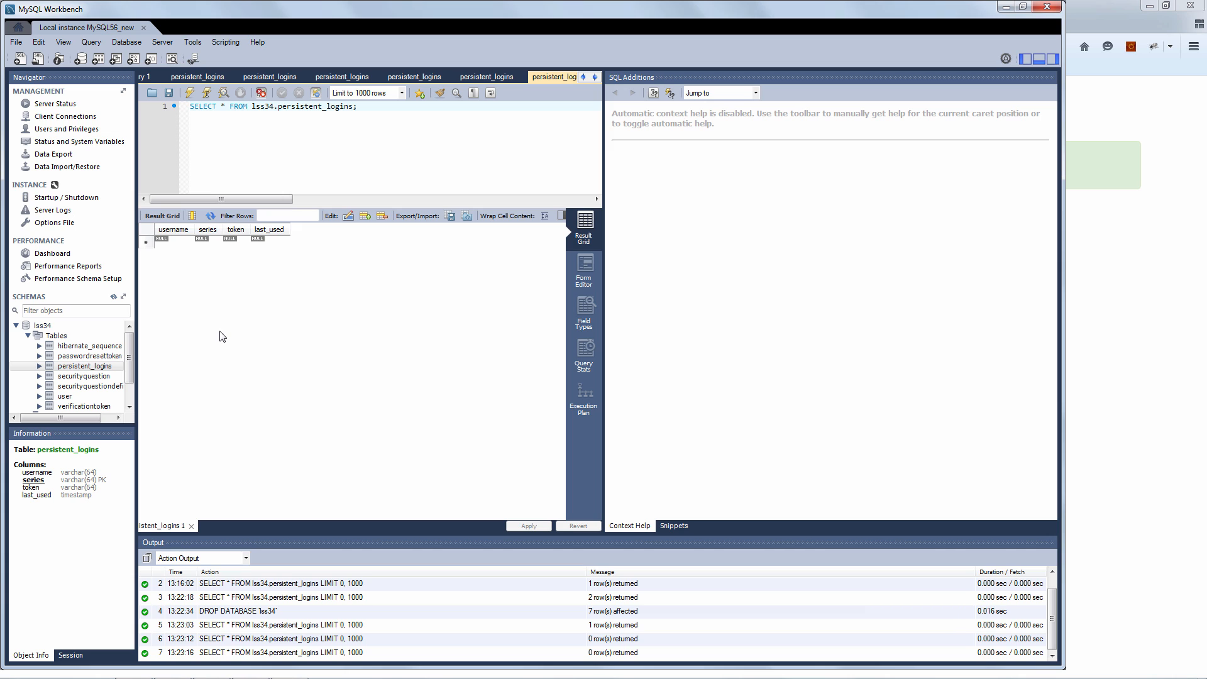